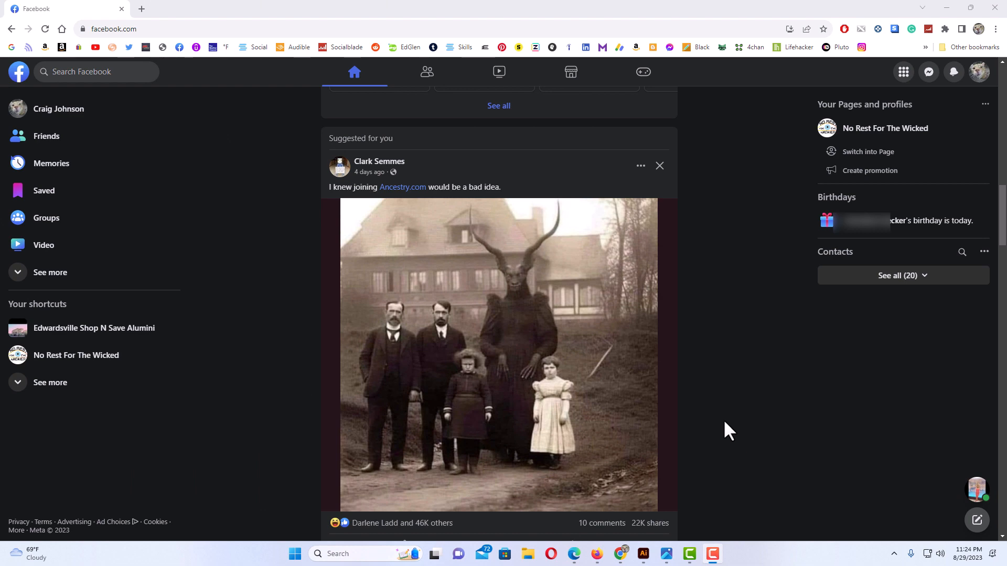
mouse_move(384, 284)
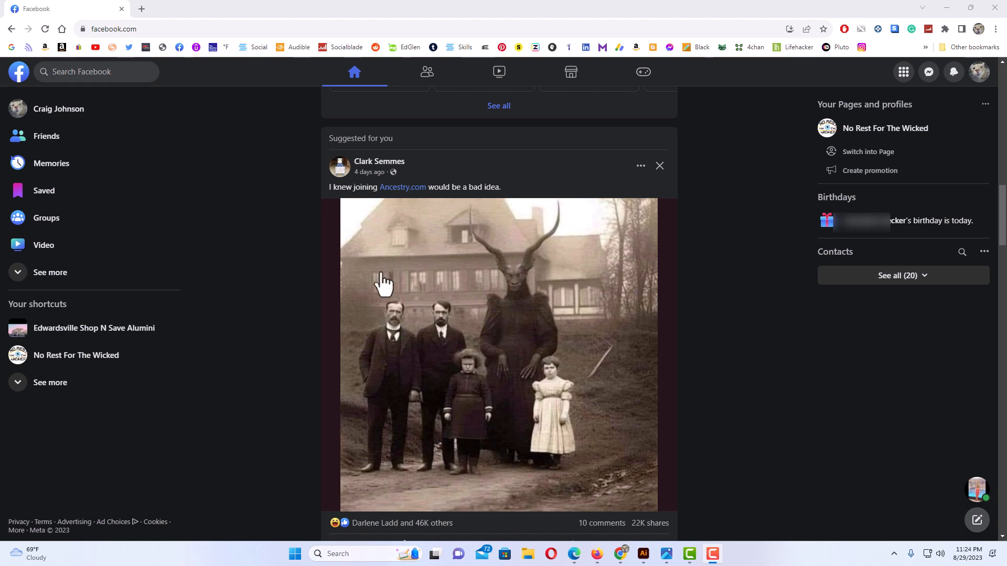
mouse_move(276, 169)
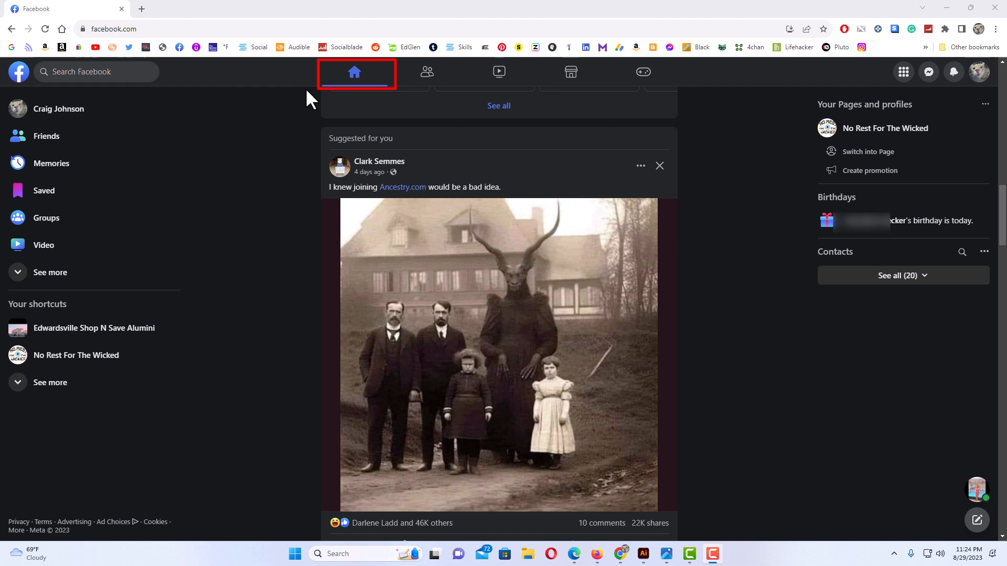
mouse_move(206, 212)
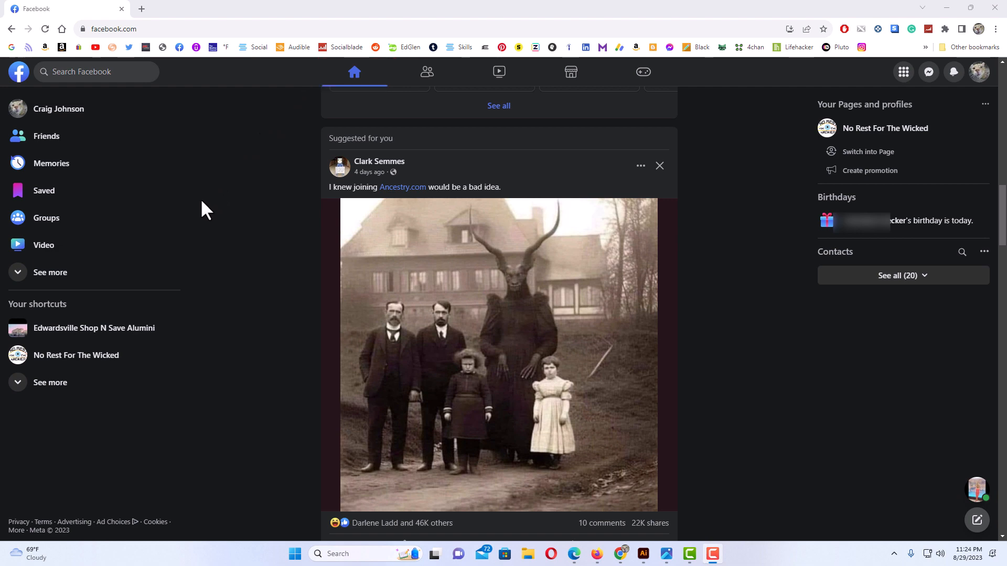
mouse_move(103, 199)
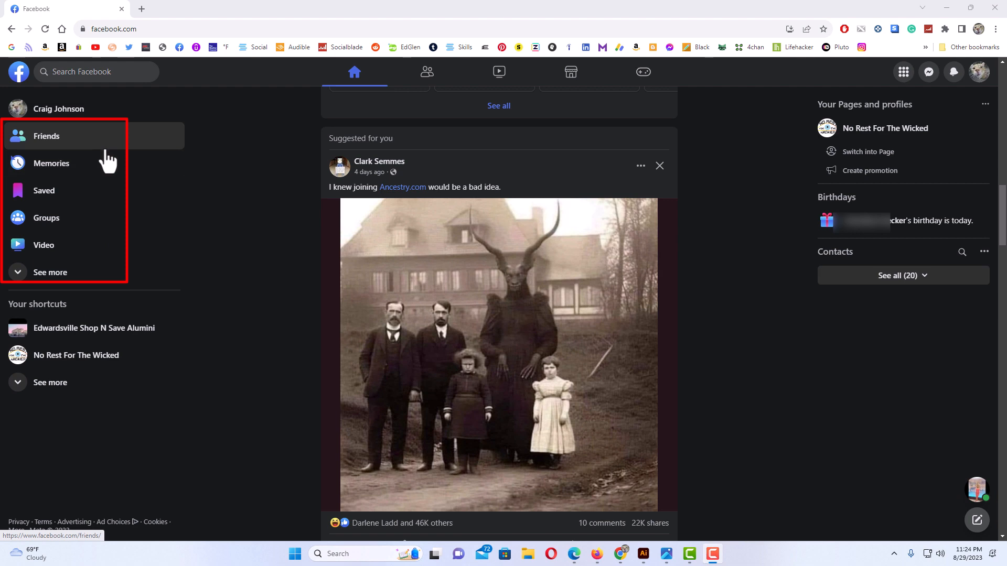
mouse_move(103, 221)
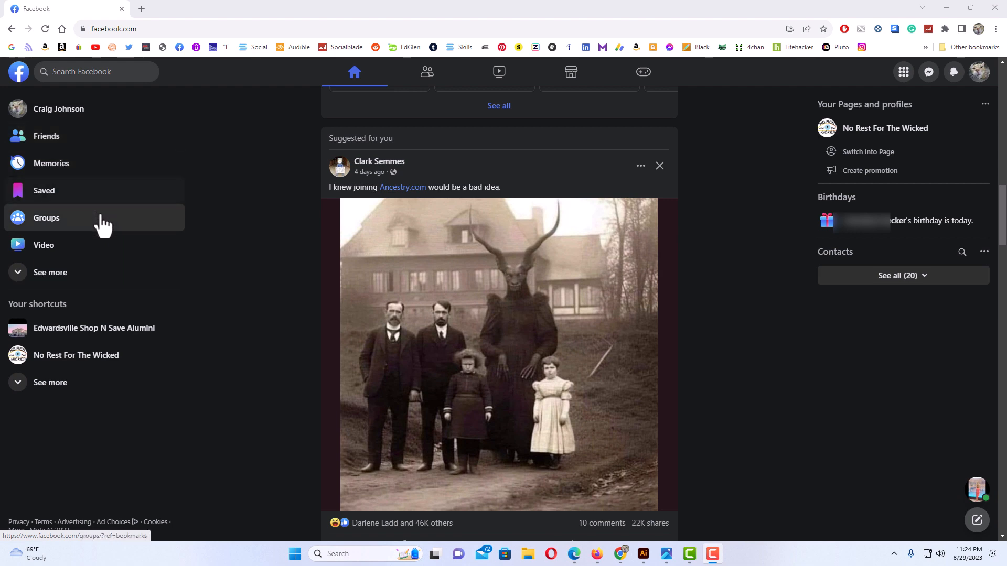
mouse_move(103, 249)
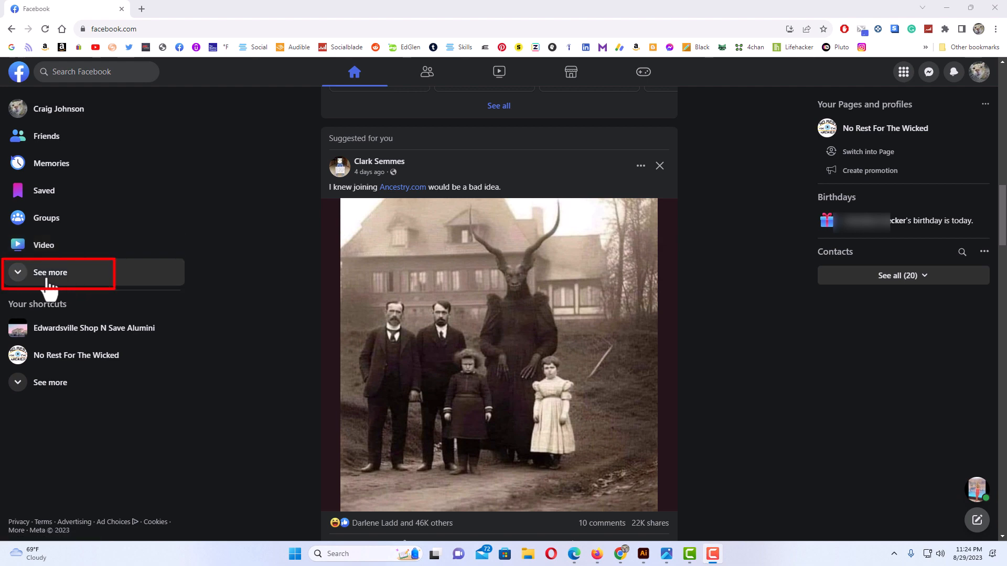
Expand the left sidebar shortcuts to show Ad Center, Events and Marketplace.
left_click(50, 272)
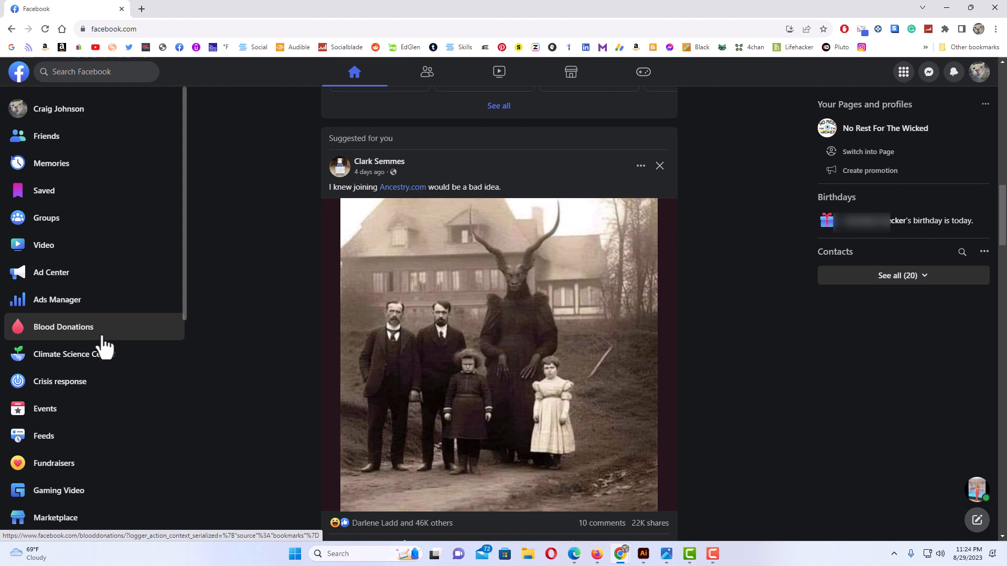
mouse_move(78, 415)
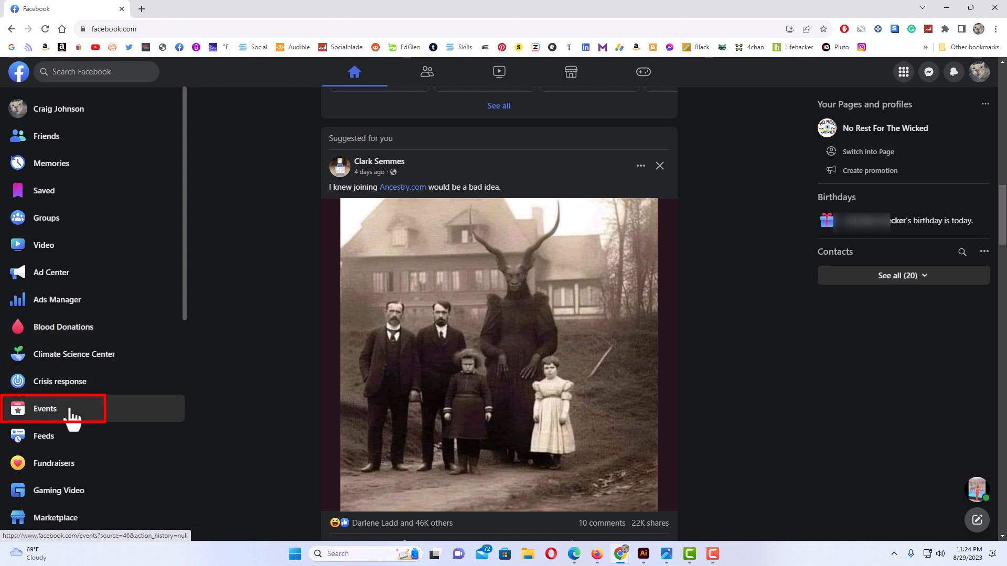
Open the Events page and view the My location filter options.
left_click(45, 409)
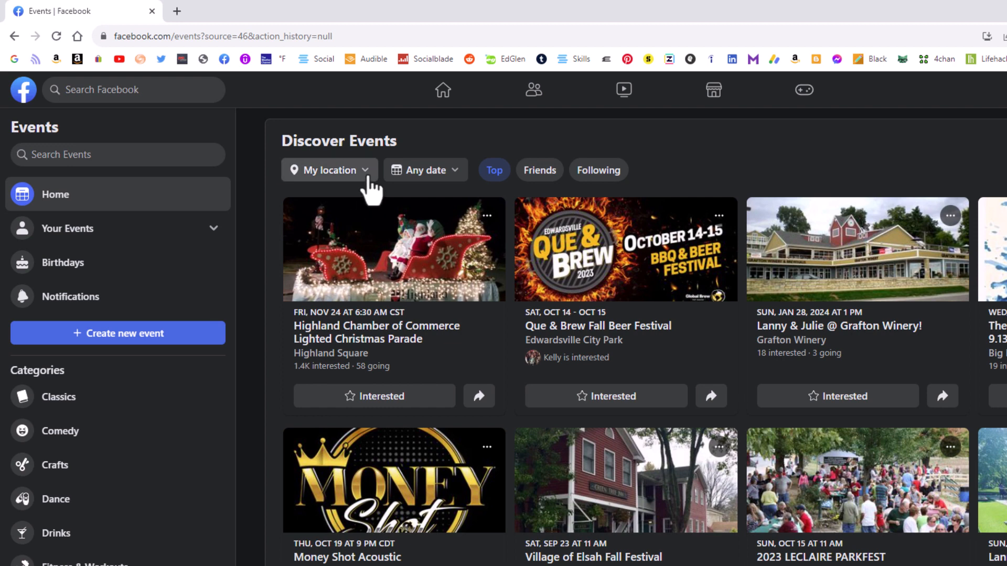
left_click(328, 169)
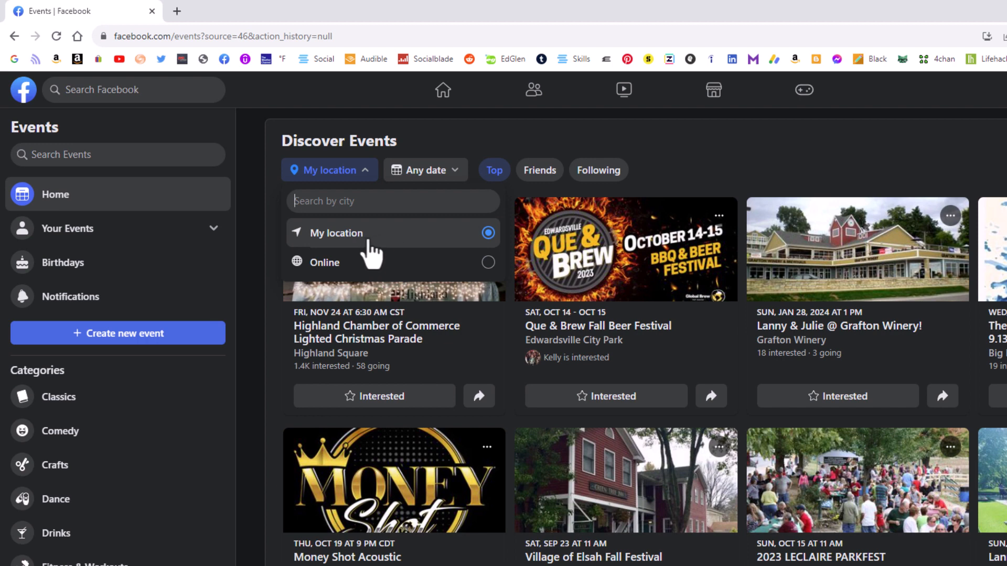
mouse_move(433, 272)
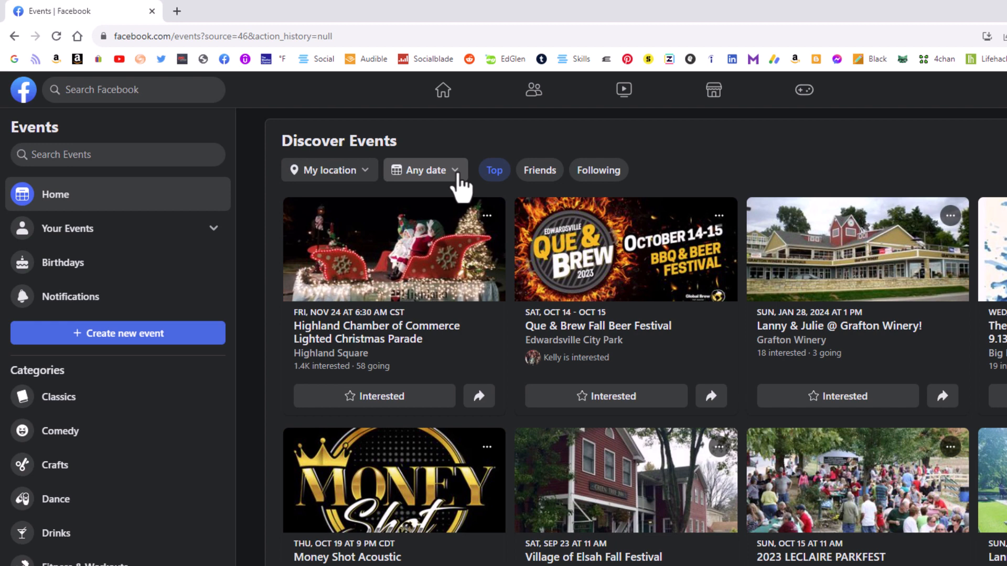
Show the Any date filter options, from today through Custom date range.
left_click(424, 170)
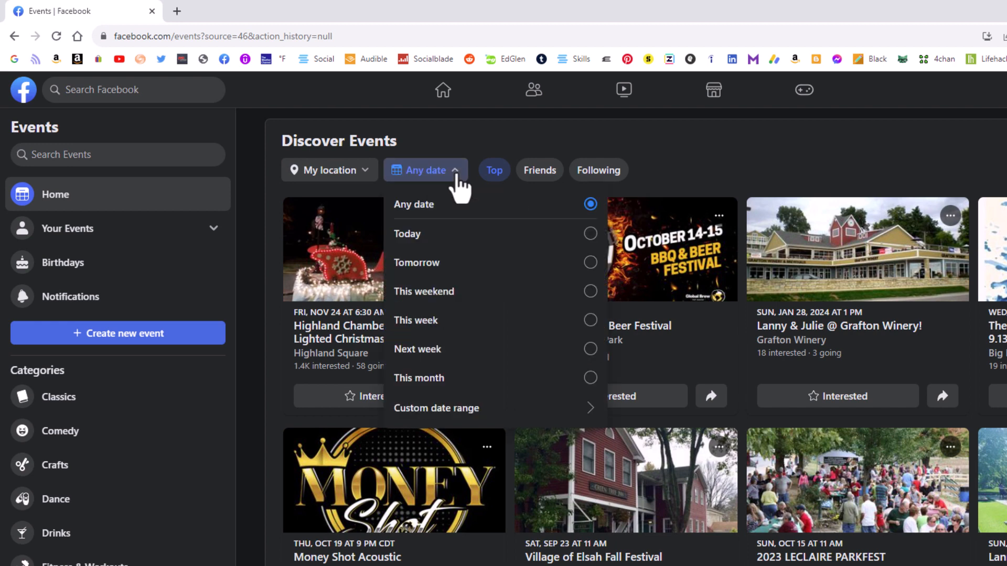
mouse_move(452, 246)
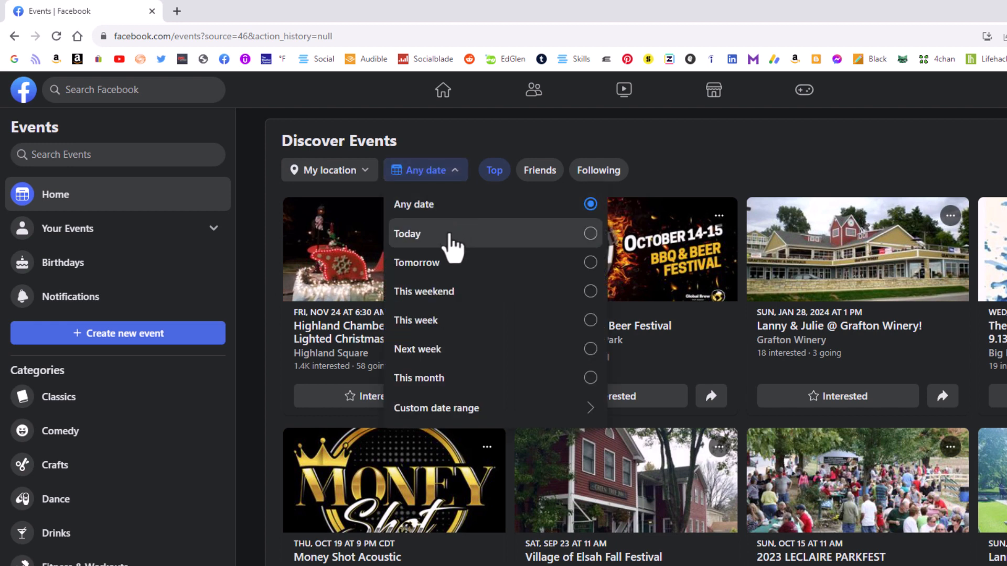
mouse_move(489, 311)
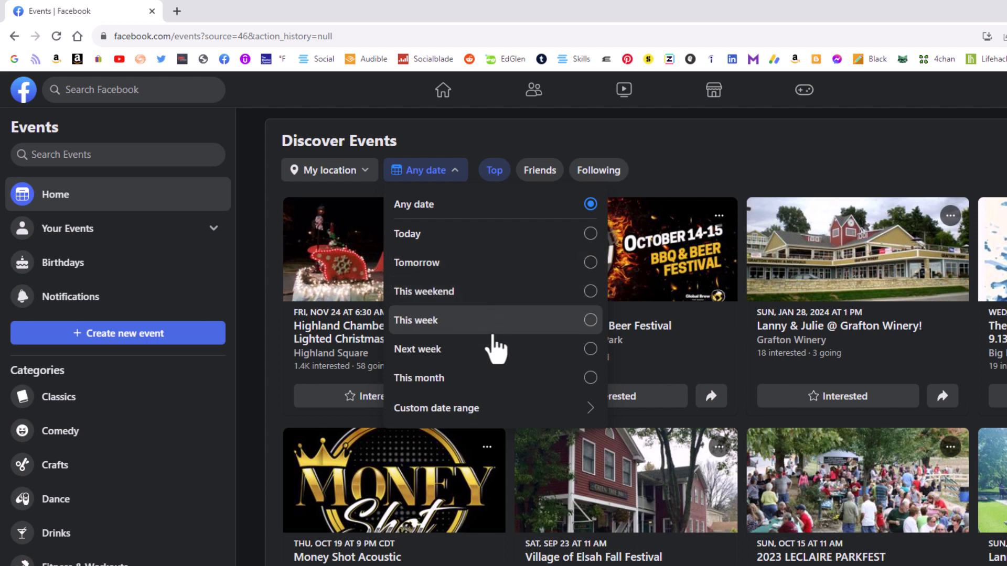
mouse_move(490, 377)
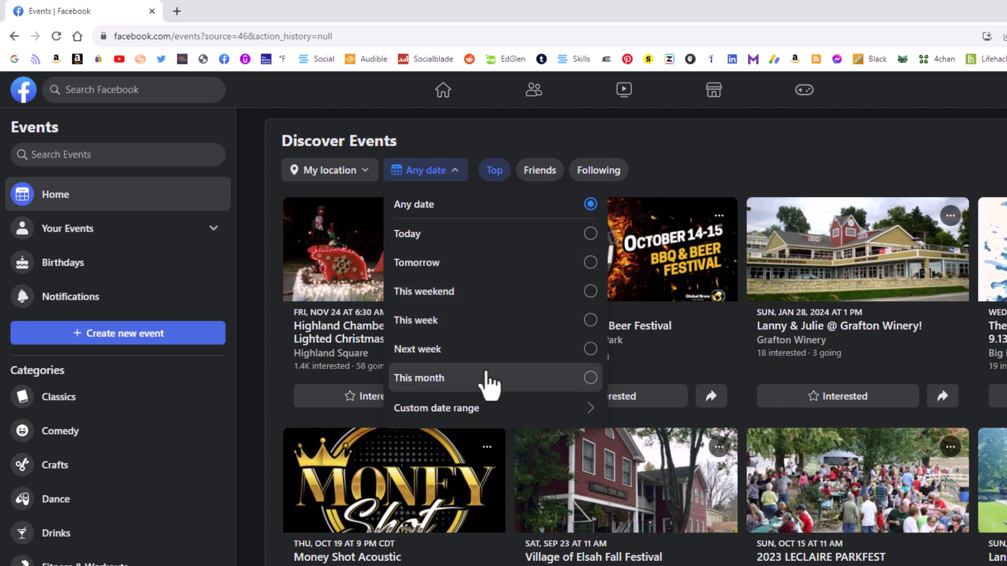
mouse_move(501, 417)
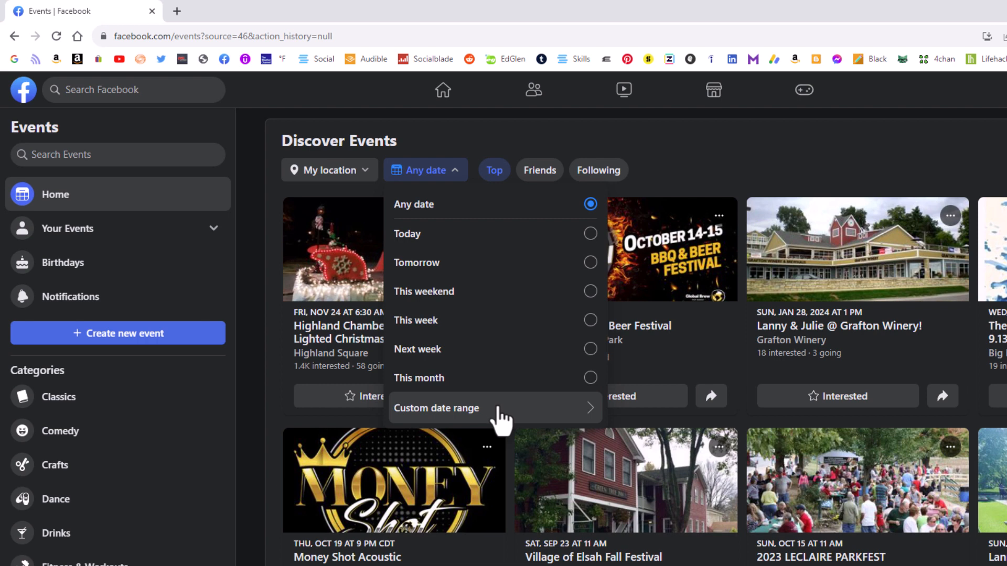
mouse_move(490, 183)
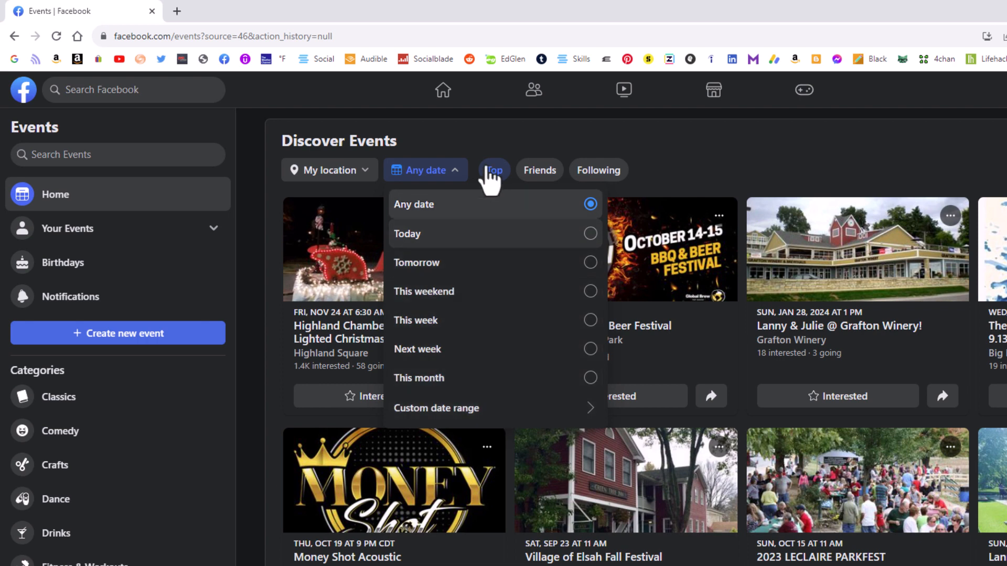